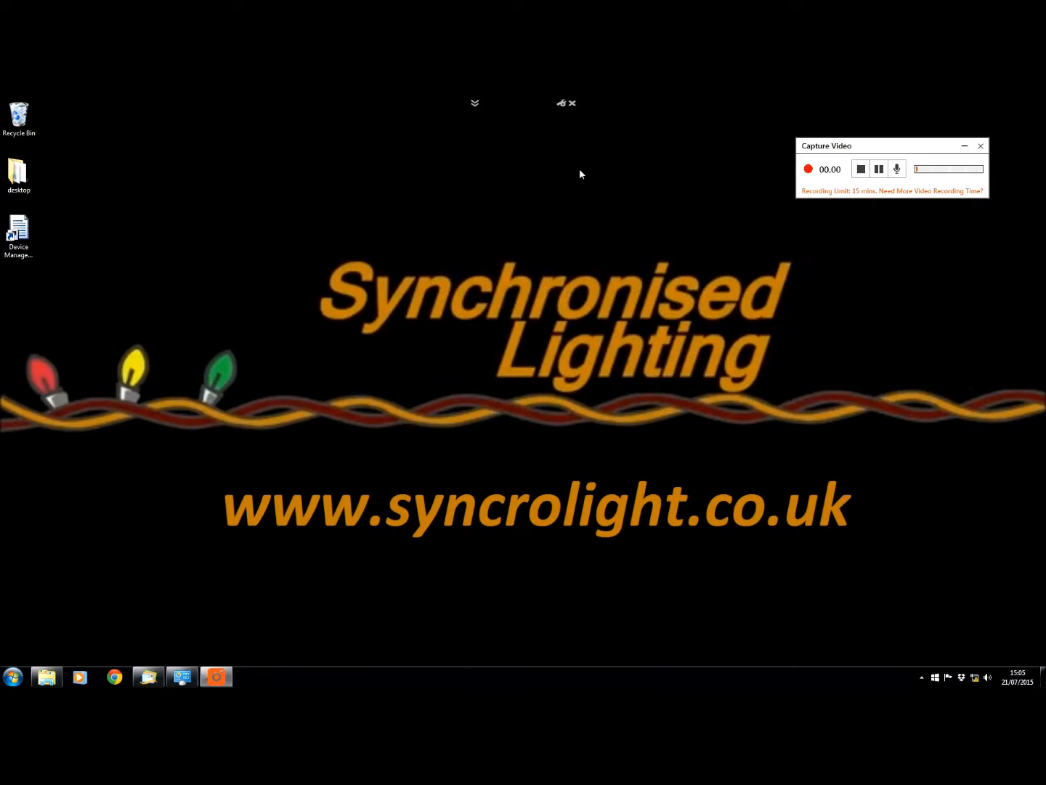
Step: Launch SyncroLight Ethernet Device Manager from its desktop shortcut
{"action": "left_click", "coordinate": [808, 168]}
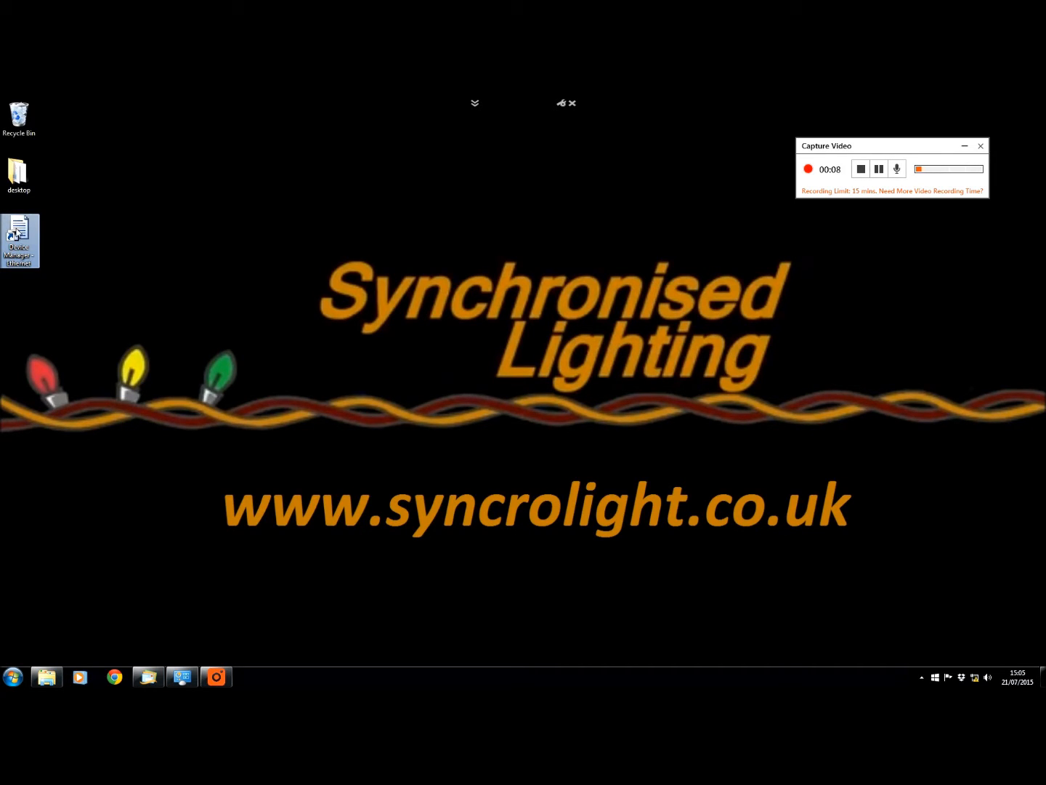
{"action": "double_click", "coordinate": [20, 242]}
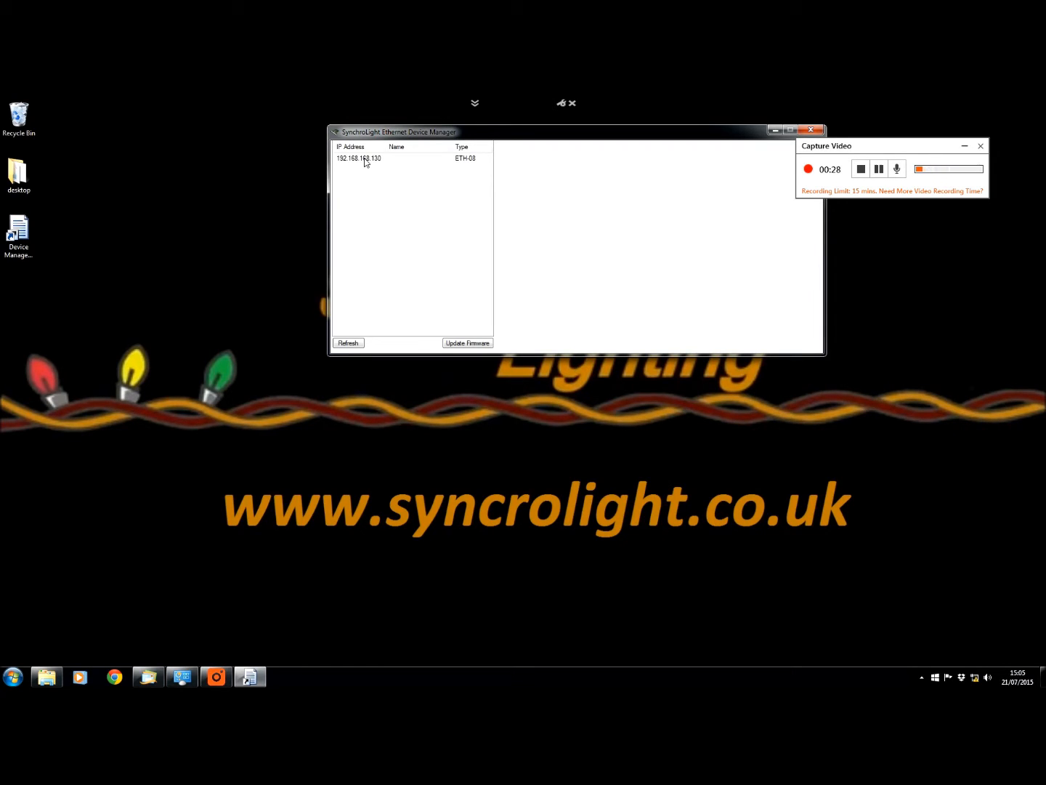
Step: Select the ETH-08 controller at 192.168.168.130 to show its settings
{"action": "left_click", "coordinate": [359, 158]}
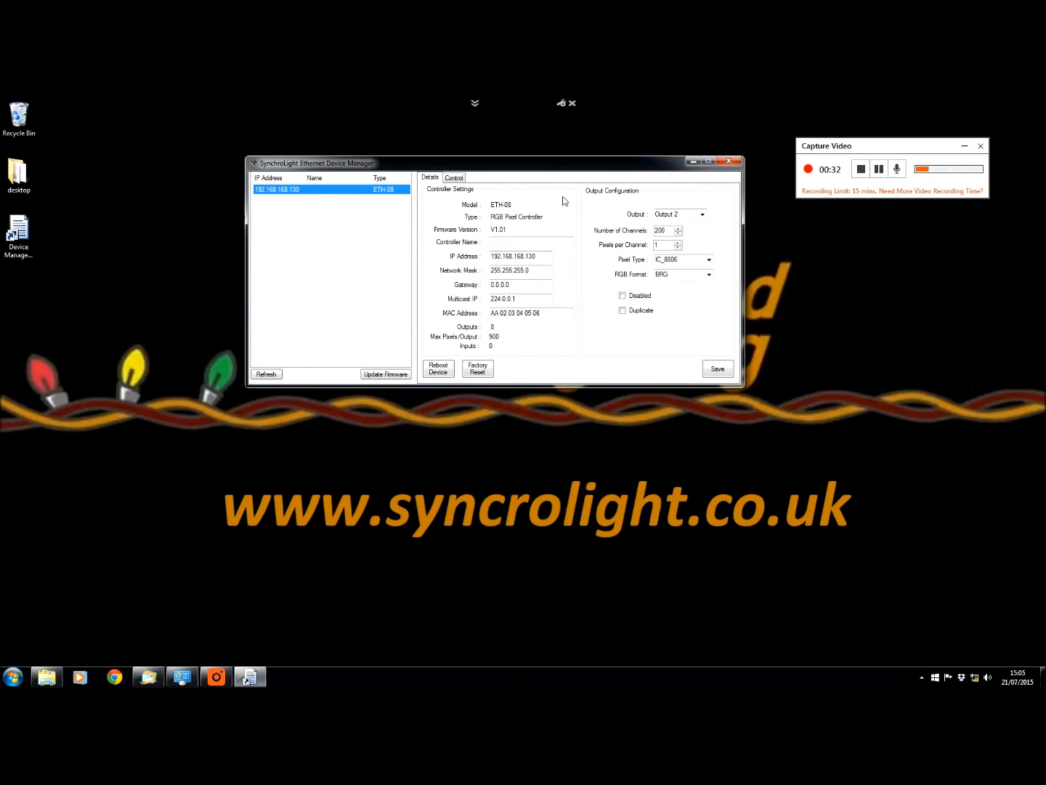
{"action": "mouse_move", "coordinate": [518, 349]}
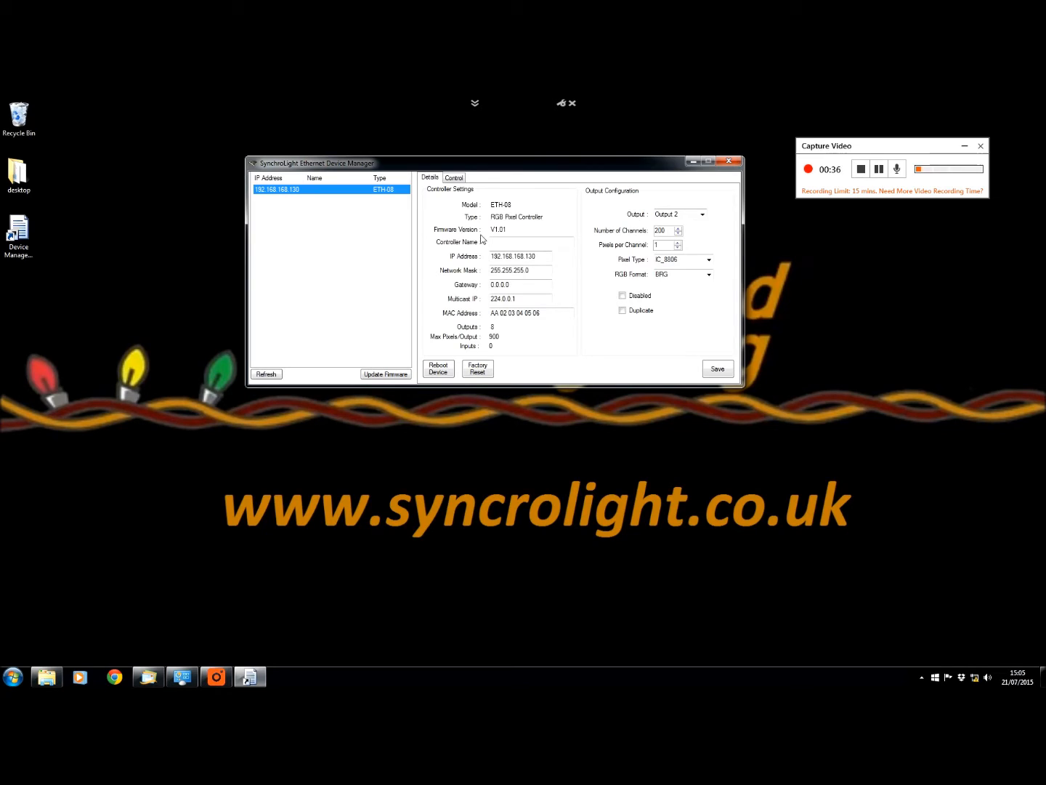
{"action": "left_click", "coordinate": [530, 241]}
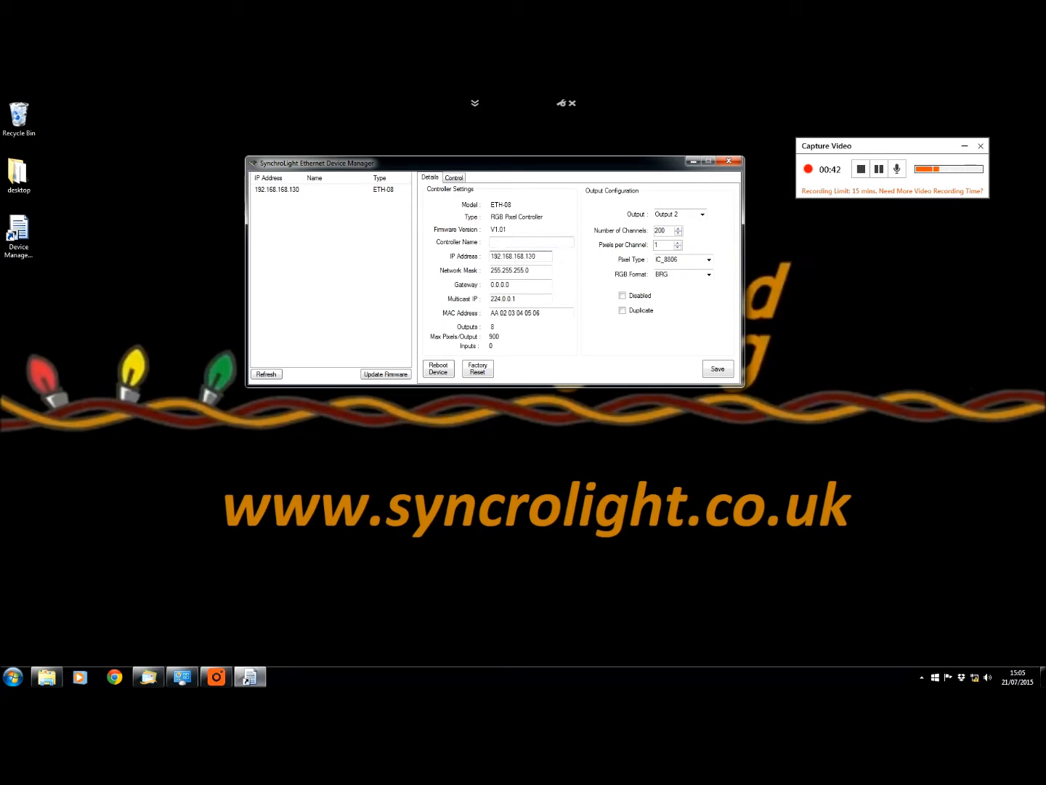
{"action": "left_click", "coordinate": [521, 256]}
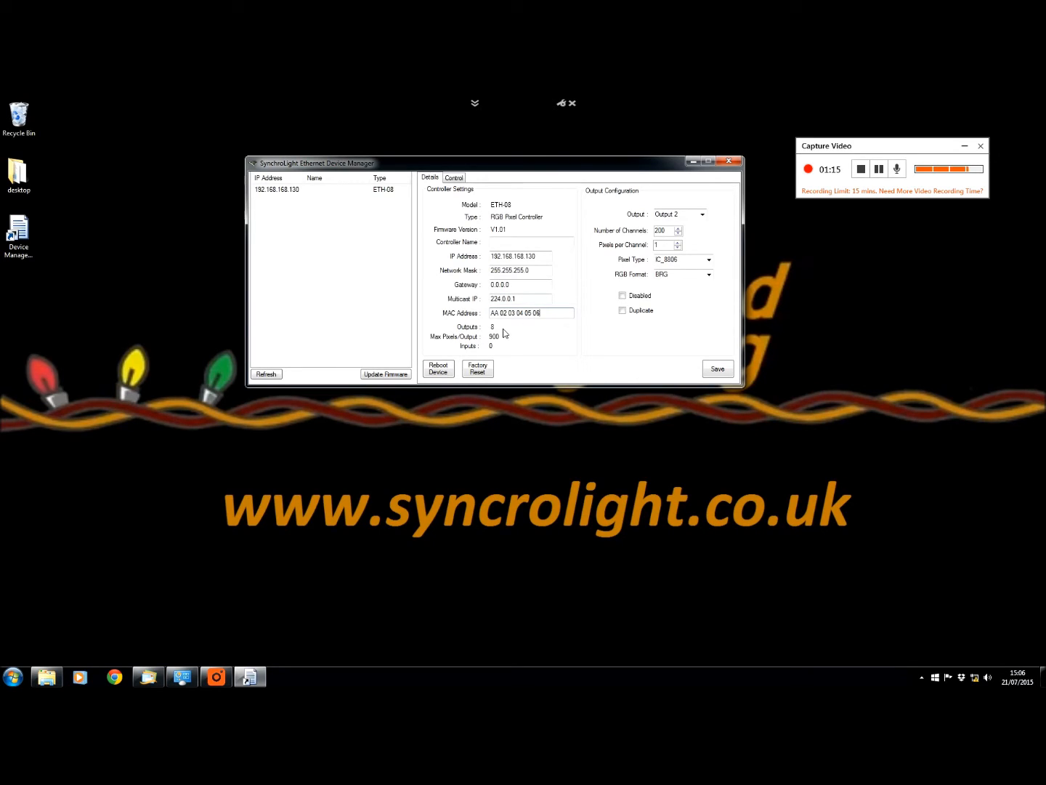
{"action": "mouse_move", "coordinate": [465, 346]}
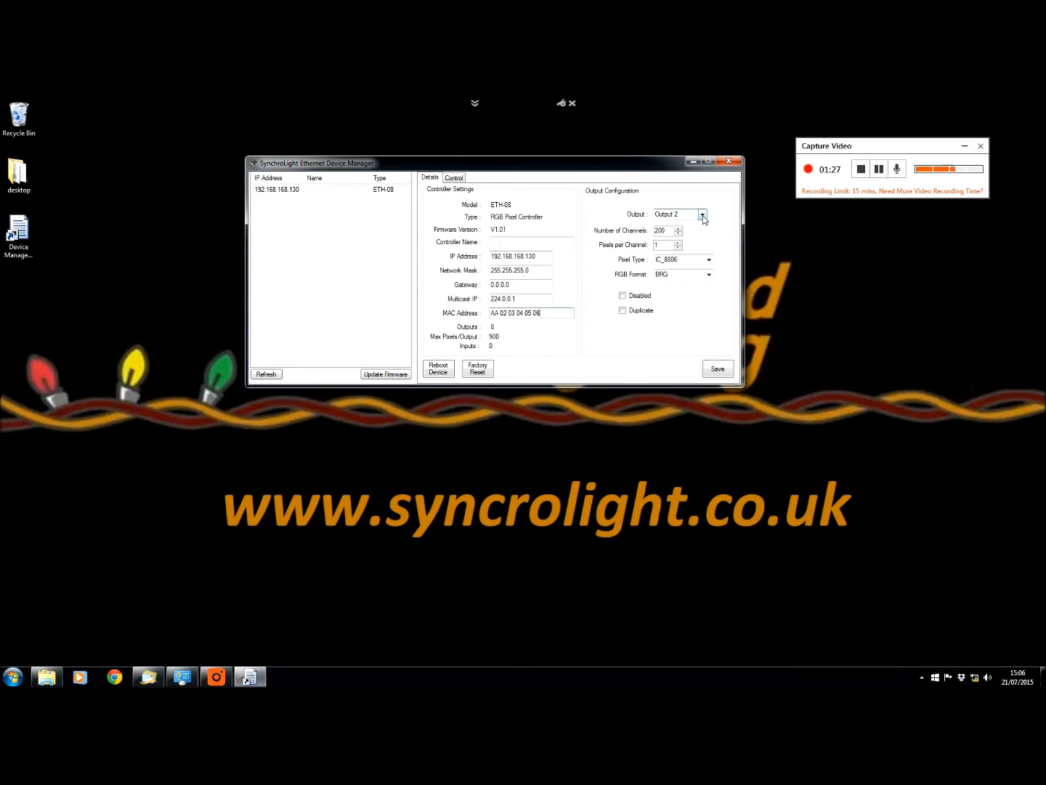
Step: Select Output 1 and keep pixel type IC_8806 with BRG colour order
{"action": "left_click", "coordinate": [700, 214]}
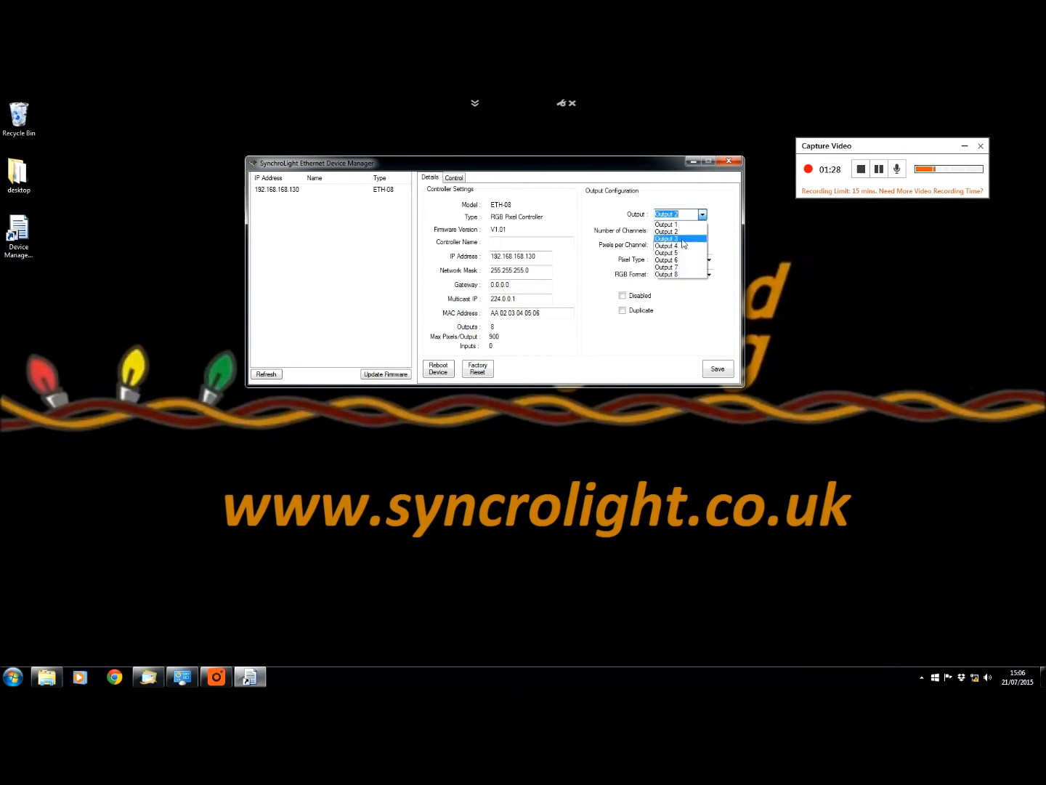
{"action": "mouse_move", "coordinate": [666, 224]}
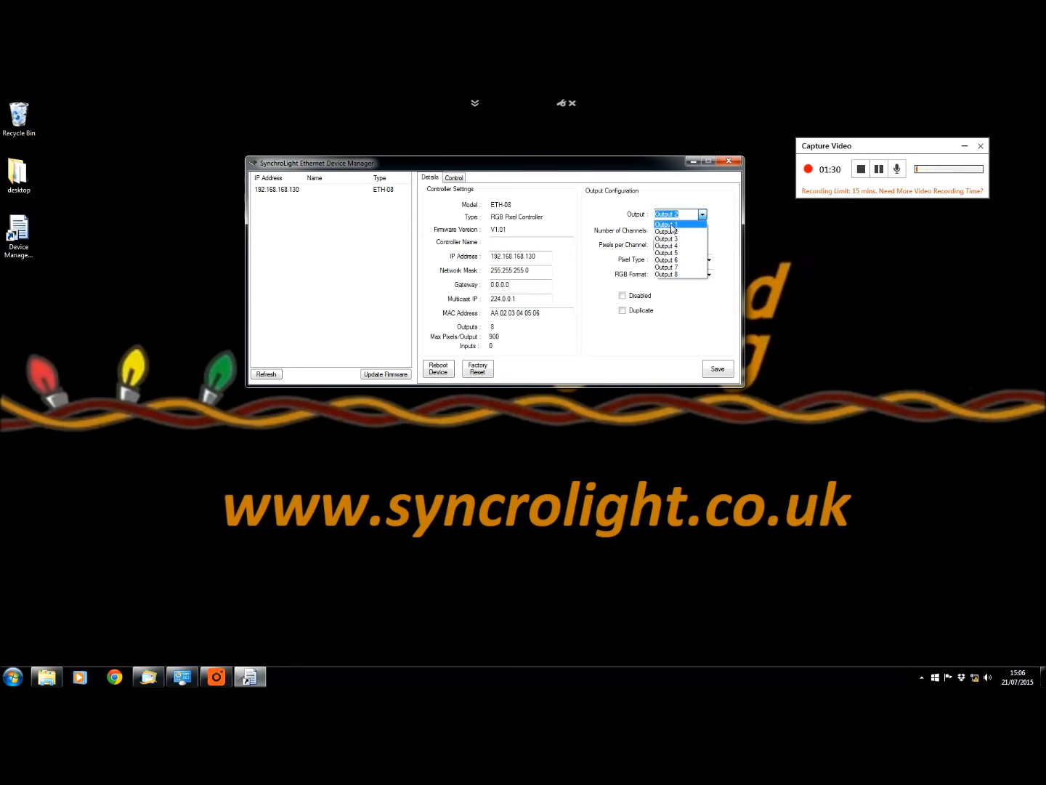
{"action": "left_click", "coordinate": [665, 224]}
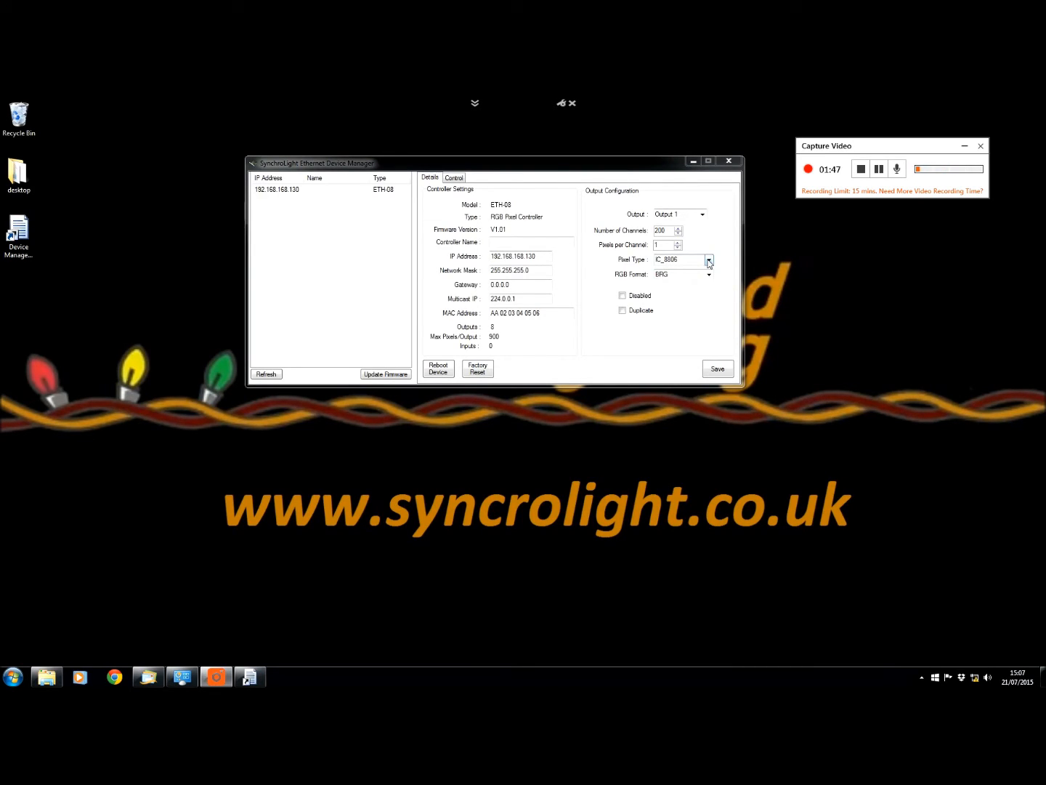
{"action": "left_click", "coordinate": [709, 258]}
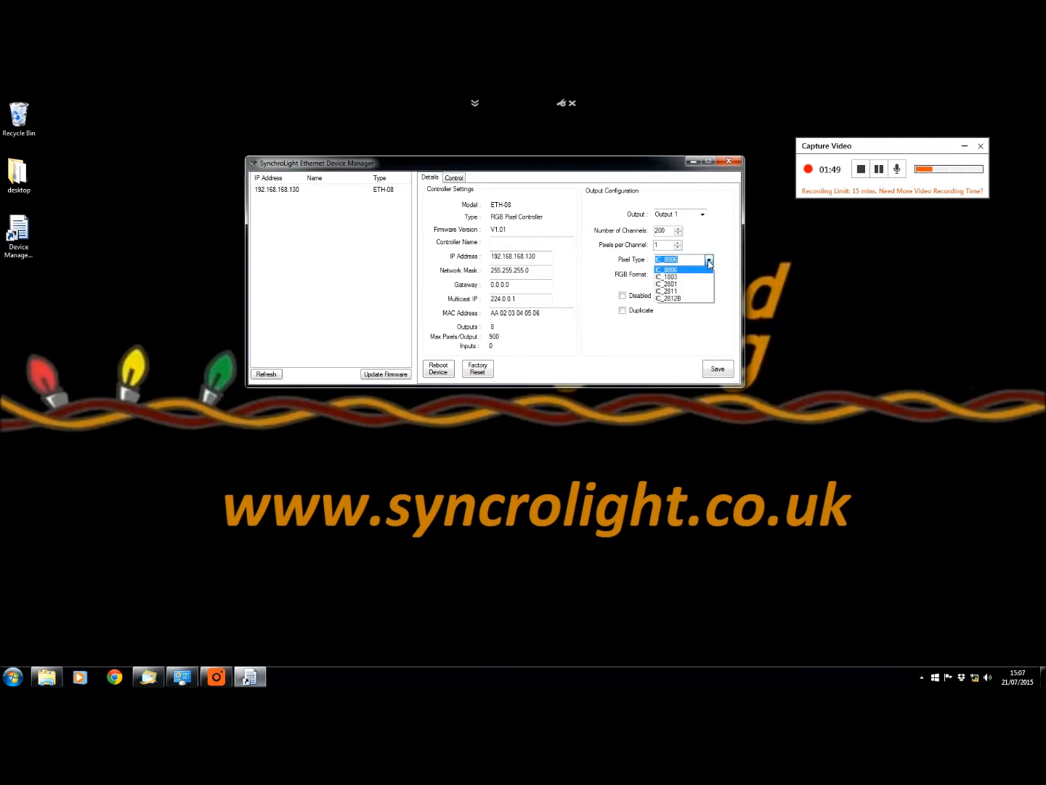
{"action": "mouse_move", "coordinate": [683, 276]}
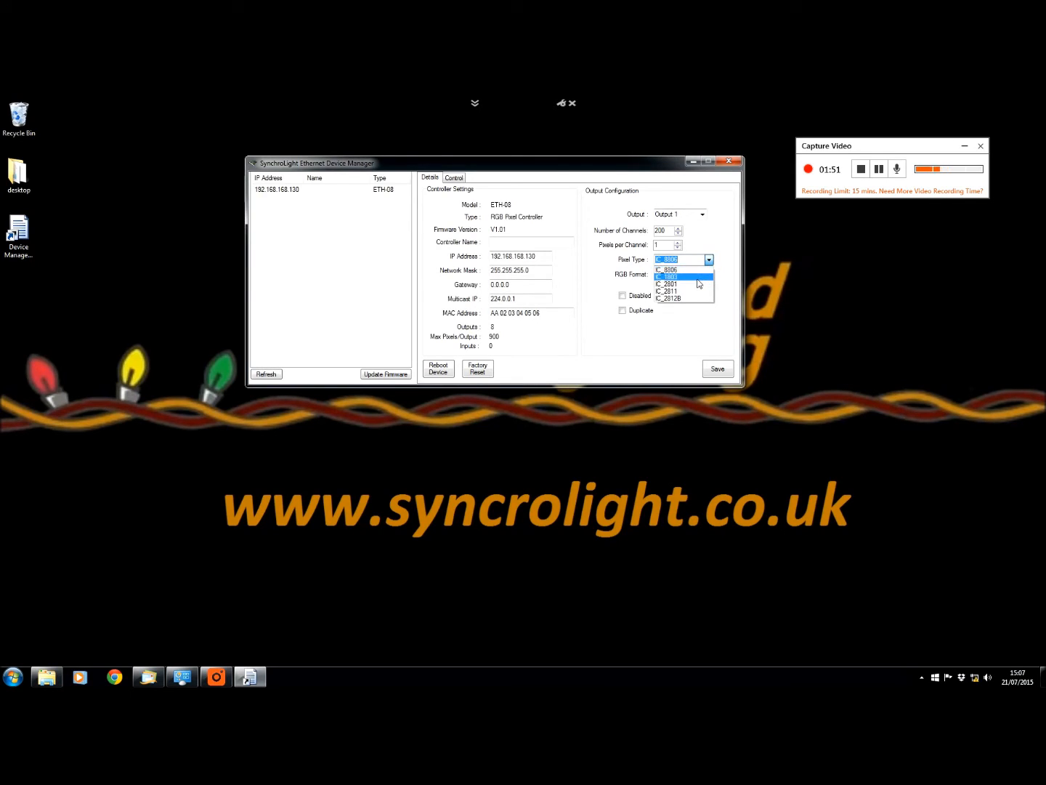
{"action": "mouse_move", "coordinate": [698, 291]}
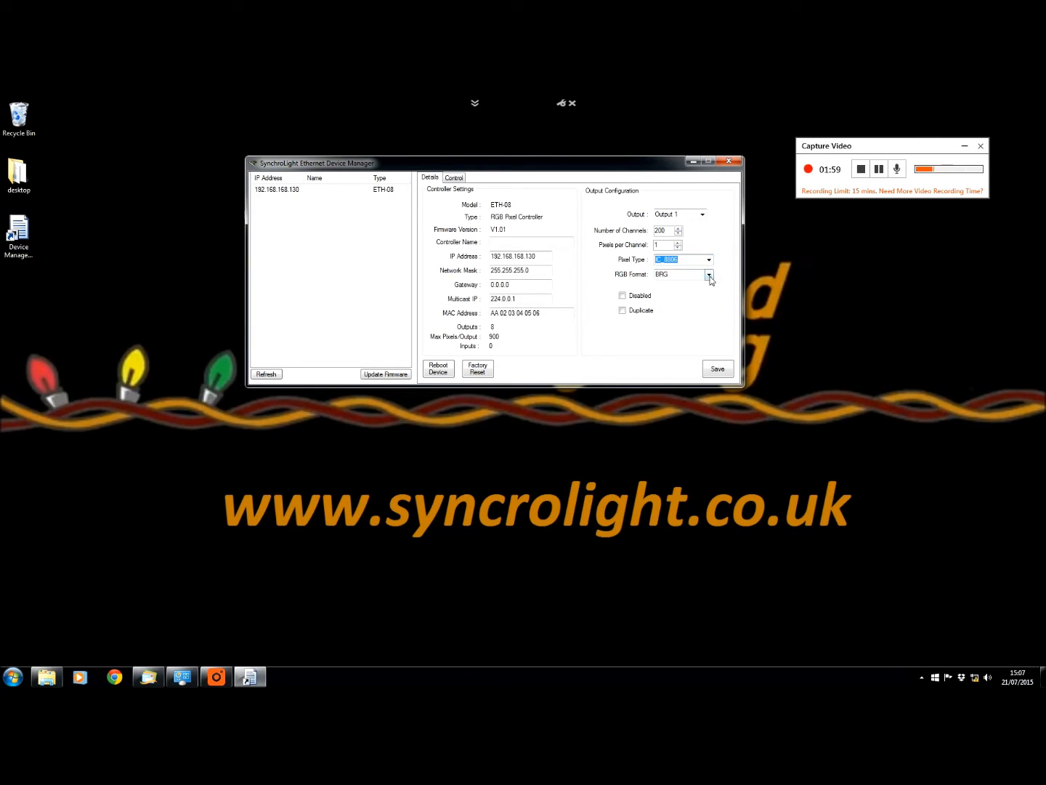
{"action": "left_click", "coordinate": [709, 273]}
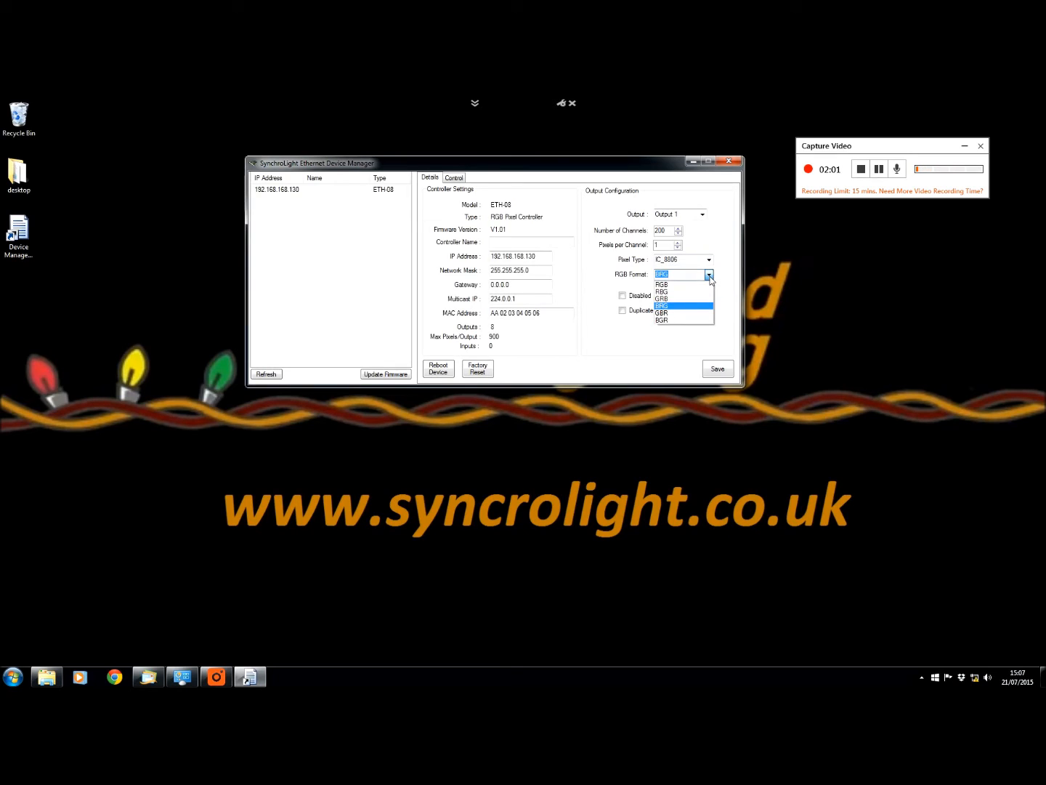
{"action": "mouse_move", "coordinate": [683, 292]}
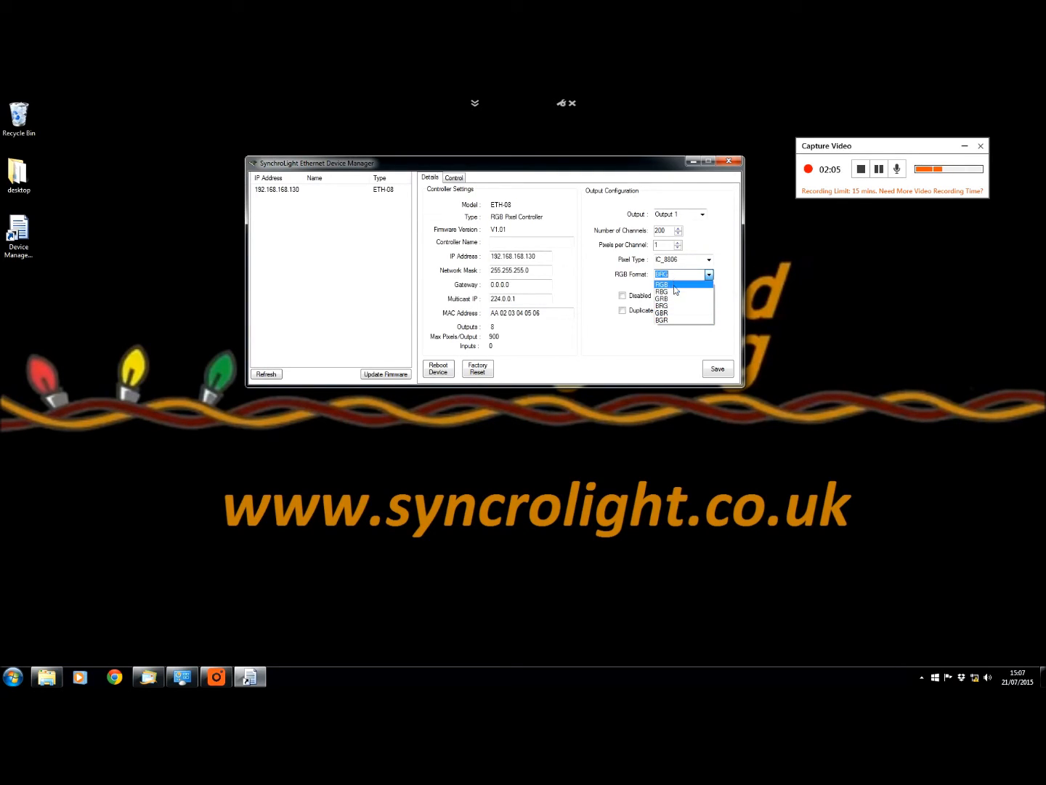
{"action": "left_click", "coordinate": [663, 283]}
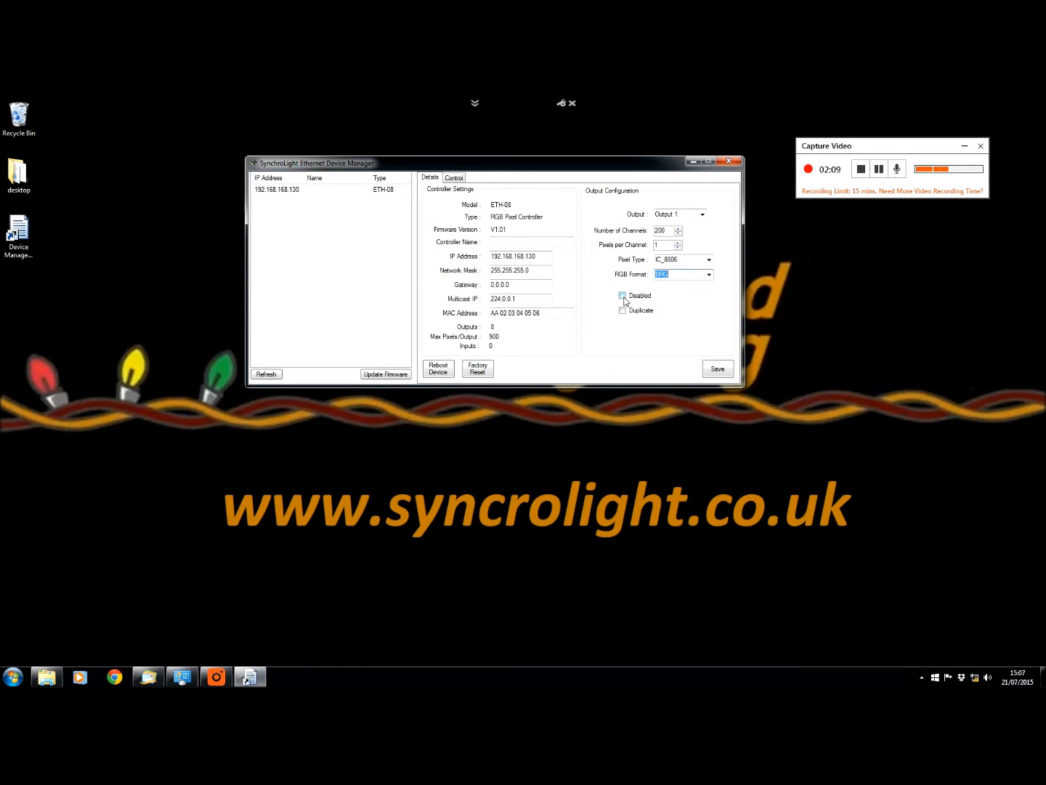
Step: Set Output 1 to duplicate Output 2, then mark Output 1 as disabled
{"action": "left_click", "coordinate": [622, 311]}
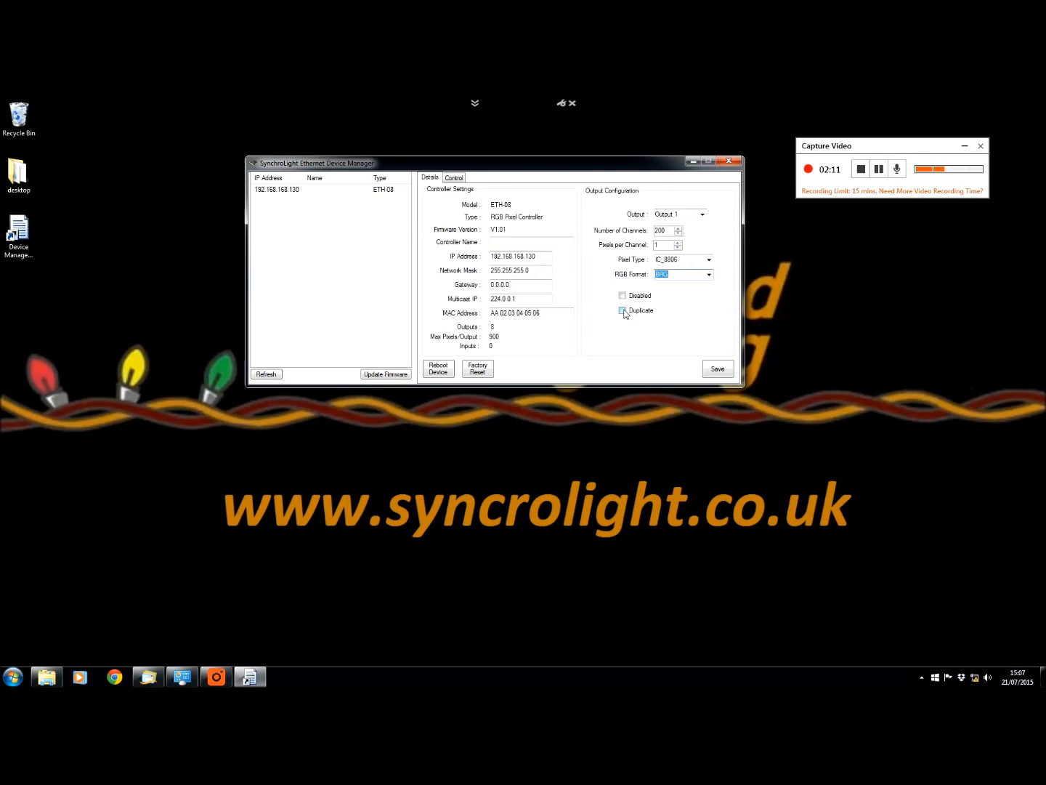
{"action": "left_click", "coordinate": [622, 311]}
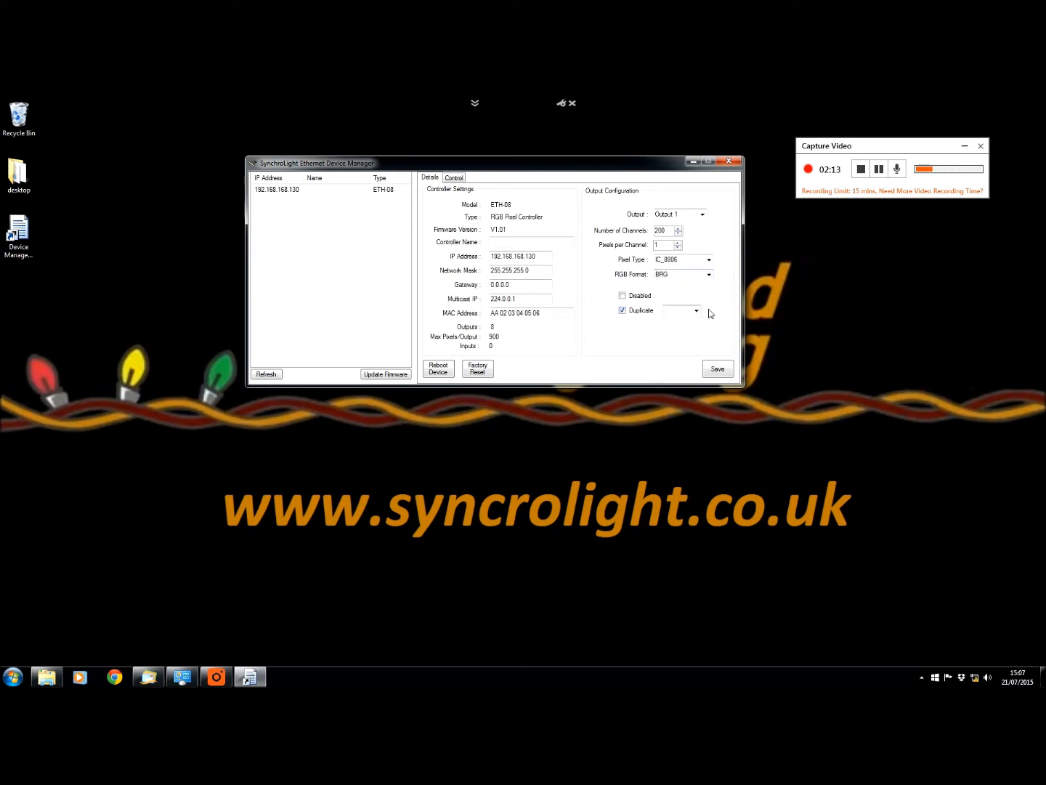
{"action": "left_click", "coordinate": [677, 310]}
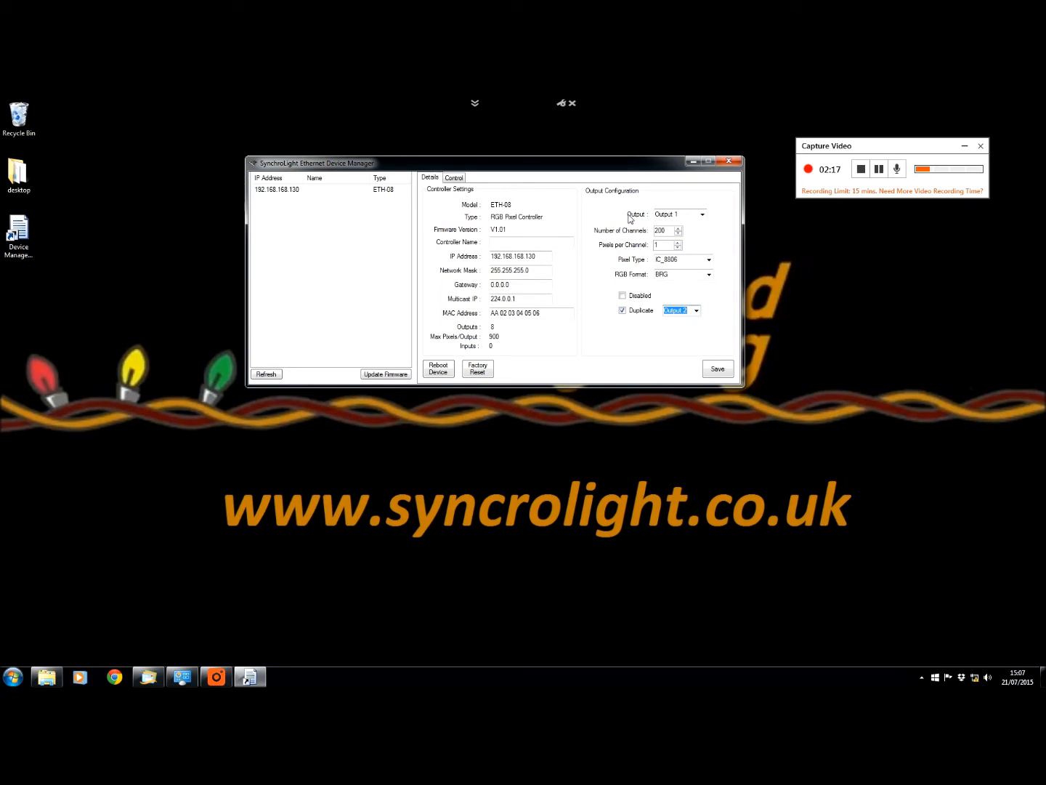
{"action": "mouse_move", "coordinate": [654, 223]}
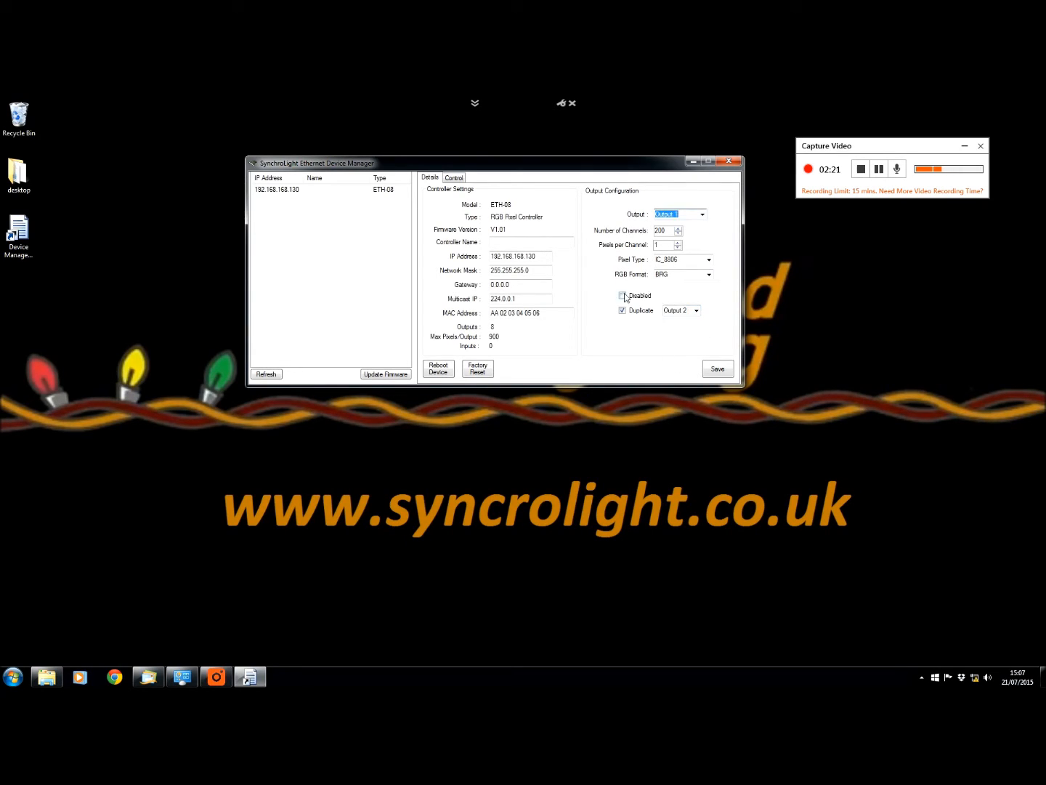
{"action": "left_click", "coordinate": [622, 295]}
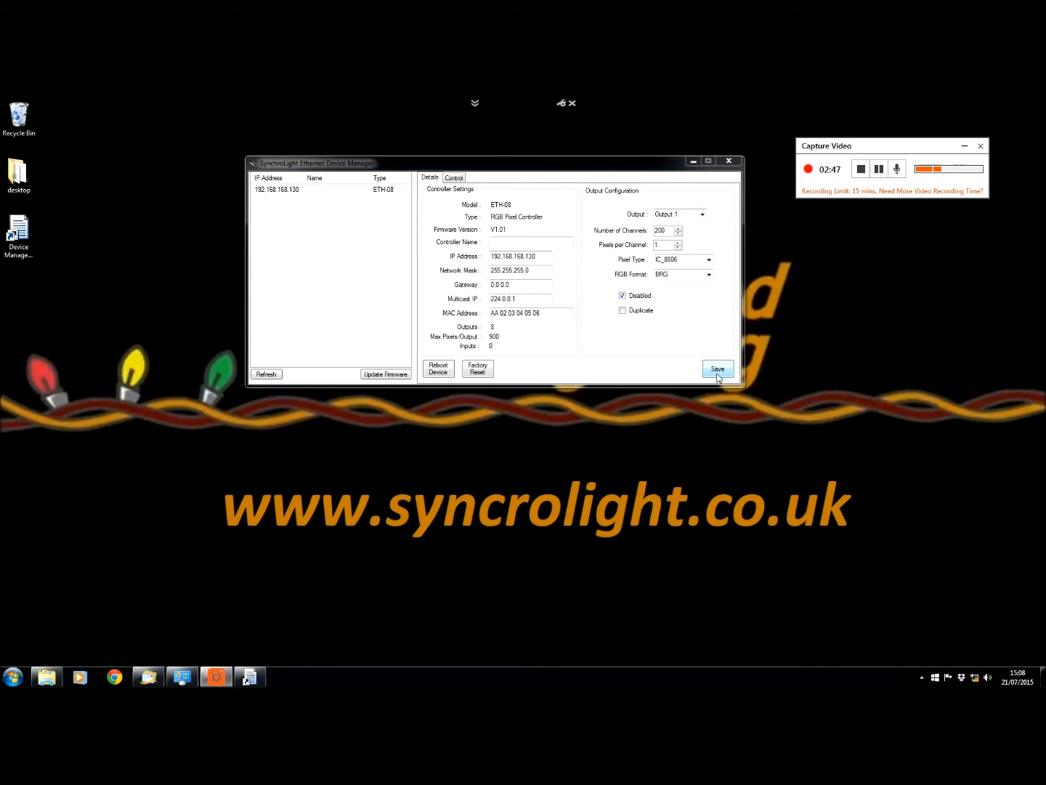
Step: Save Output 1's configuration, rescan for controllers and show the Control page
{"action": "left_click", "coordinate": [718, 369]}
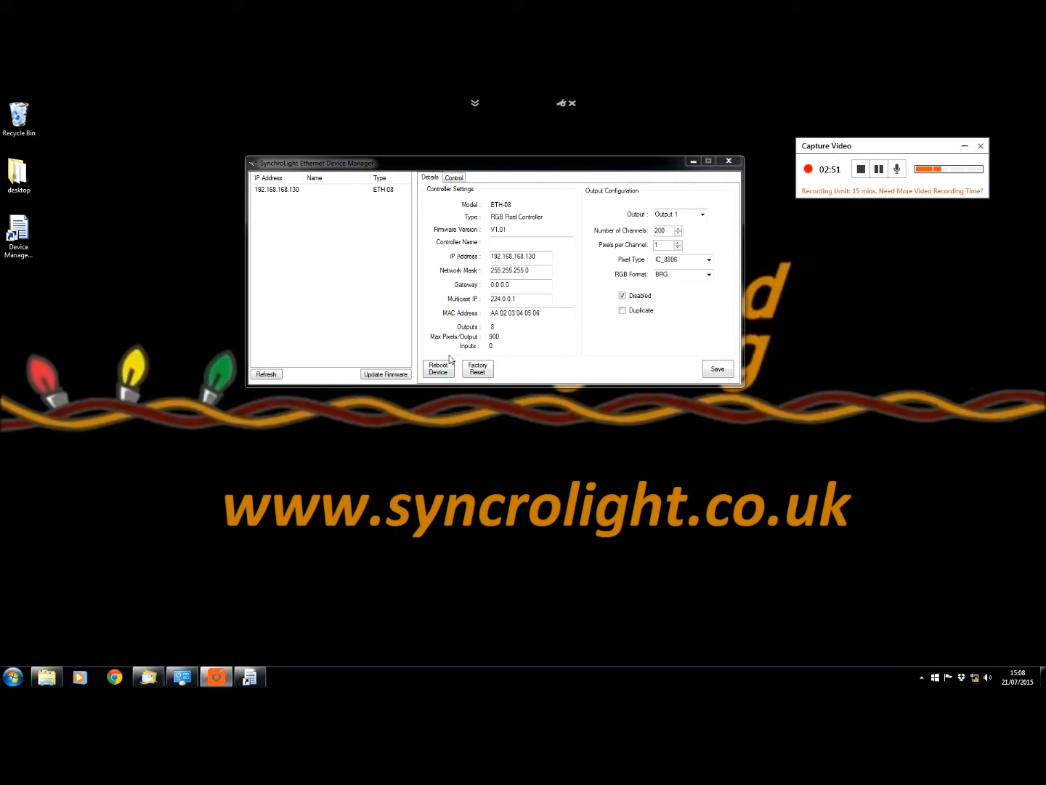
{"action": "left_click", "coordinate": [439, 369]}
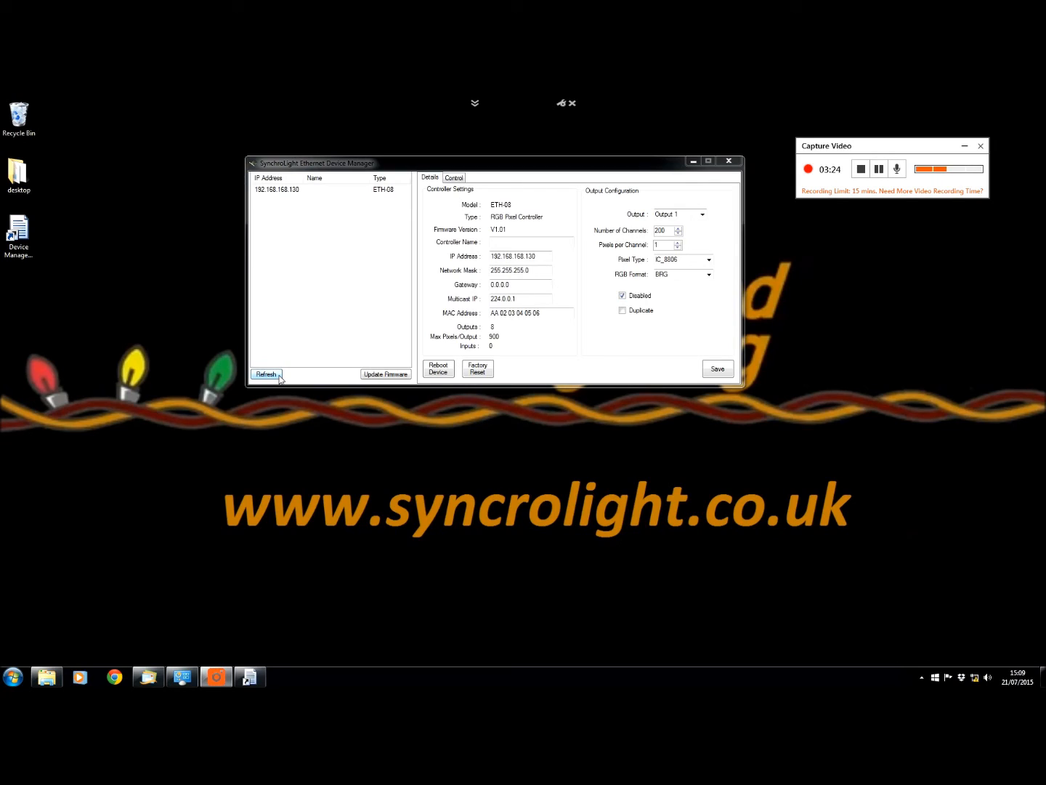
{"action": "left_click", "coordinate": [266, 375]}
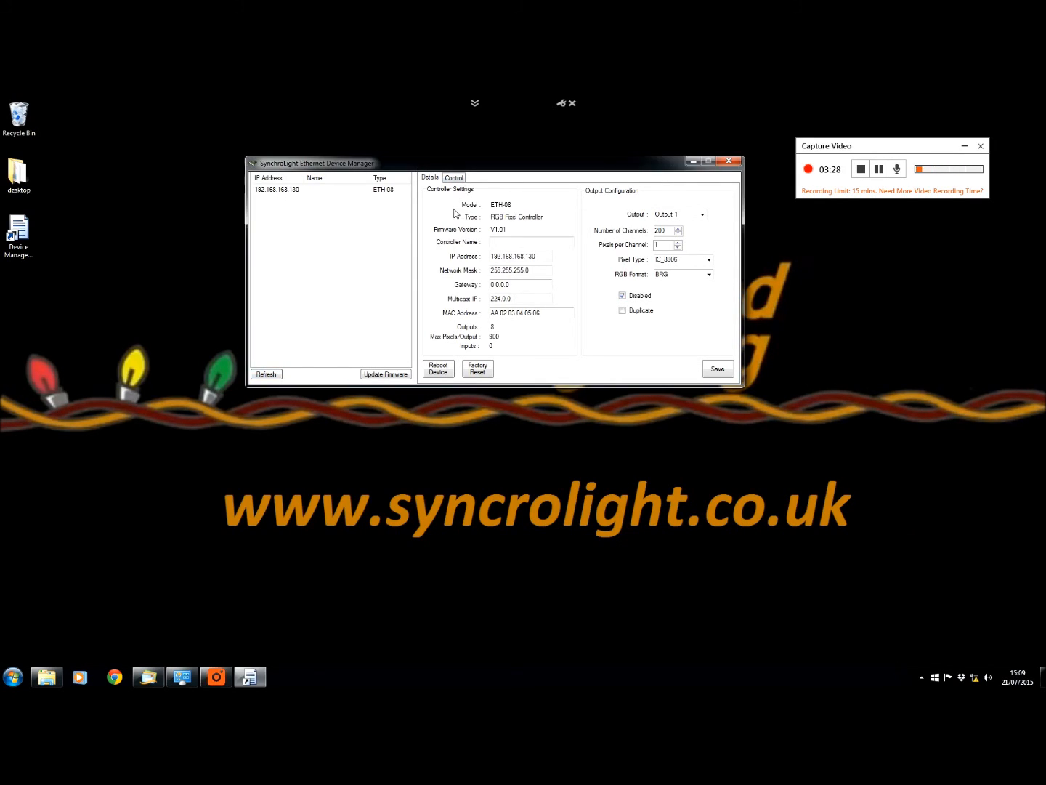
{"action": "left_click", "coordinate": [454, 178]}
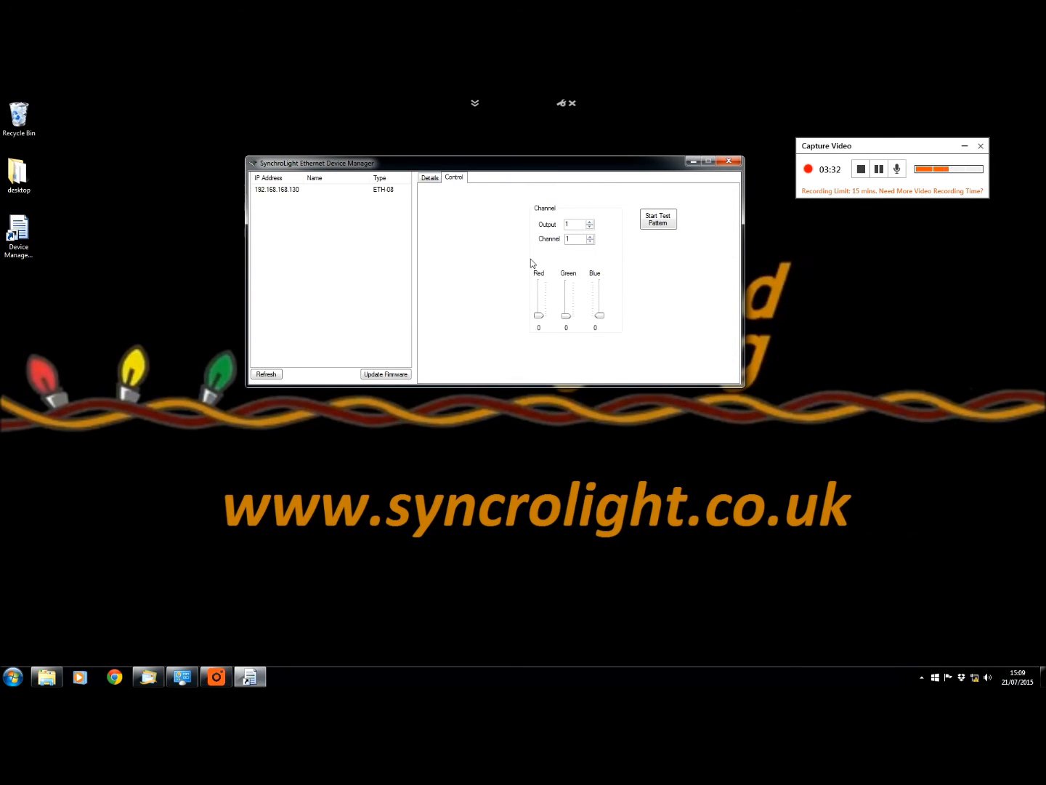
Step: Target output 4, channel 3 and start a test pattern on the lights
{"action": "left_click", "coordinate": [590, 221]}
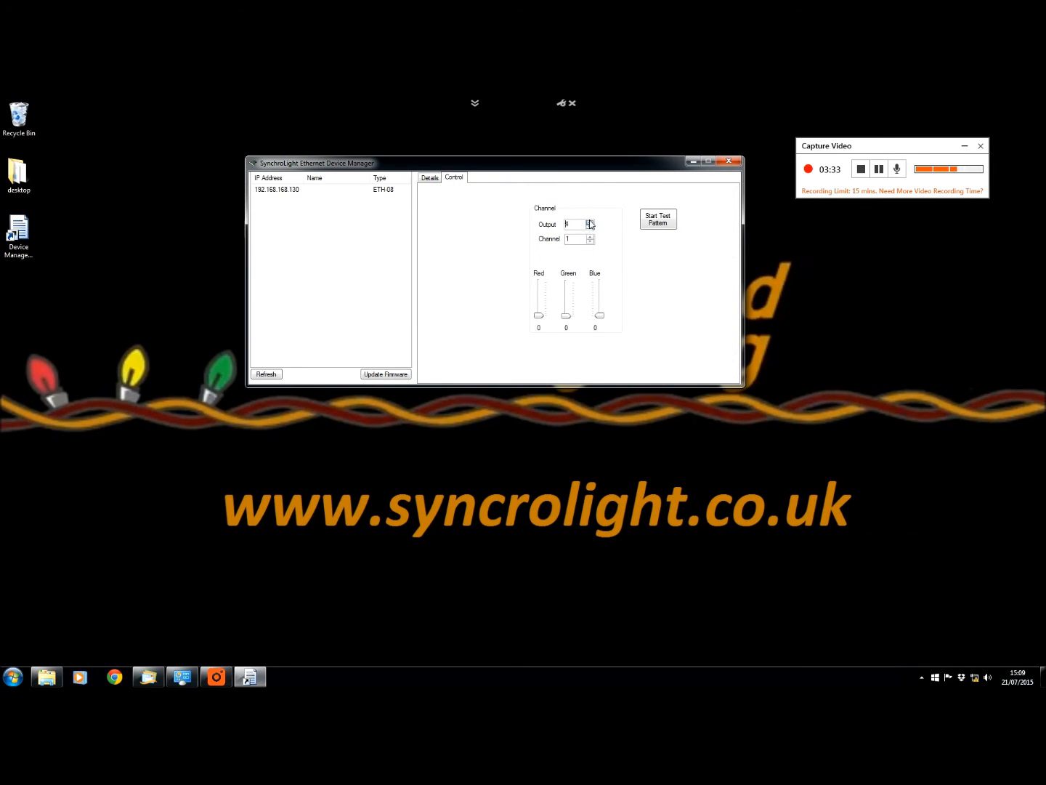
{"action": "left_click", "coordinate": [590, 221]}
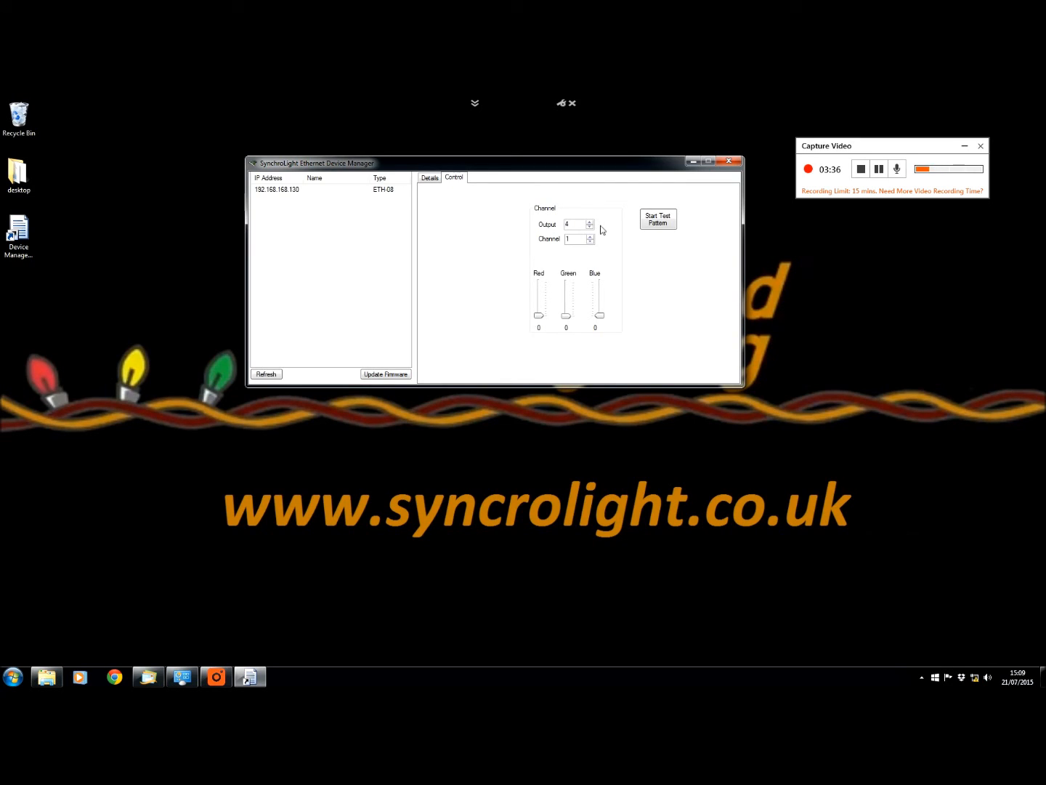
{"action": "left_click", "coordinate": [590, 235]}
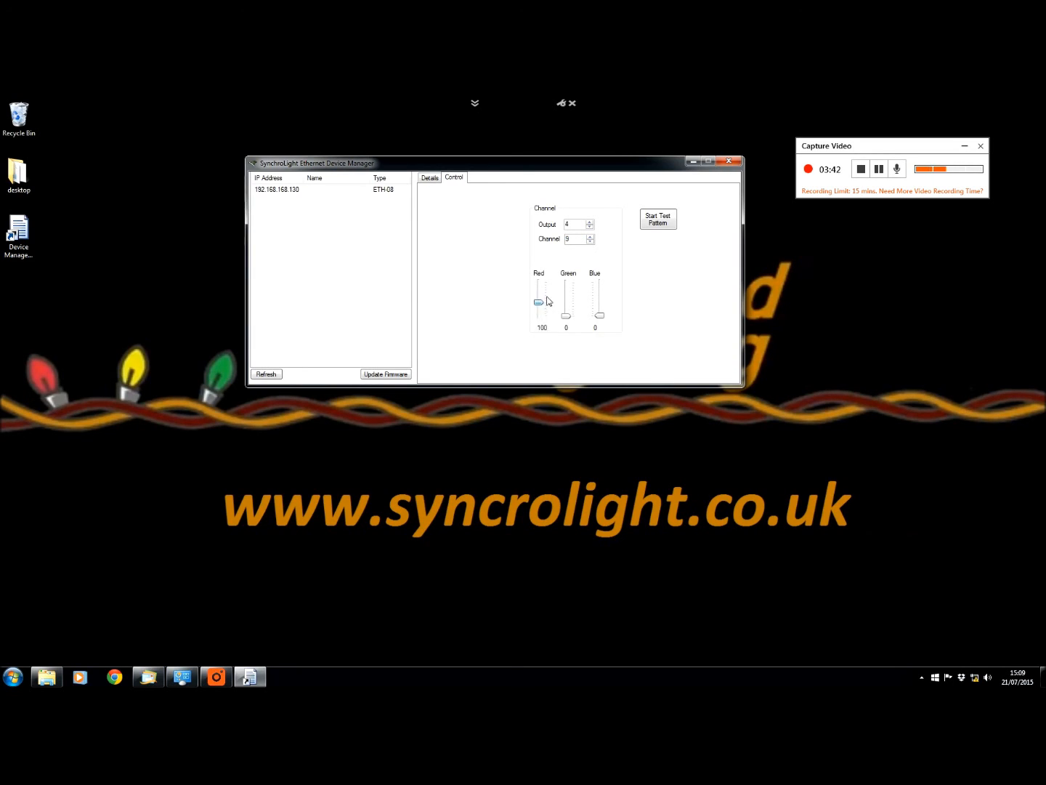
{"action": "left_click", "coordinate": [657, 219]}
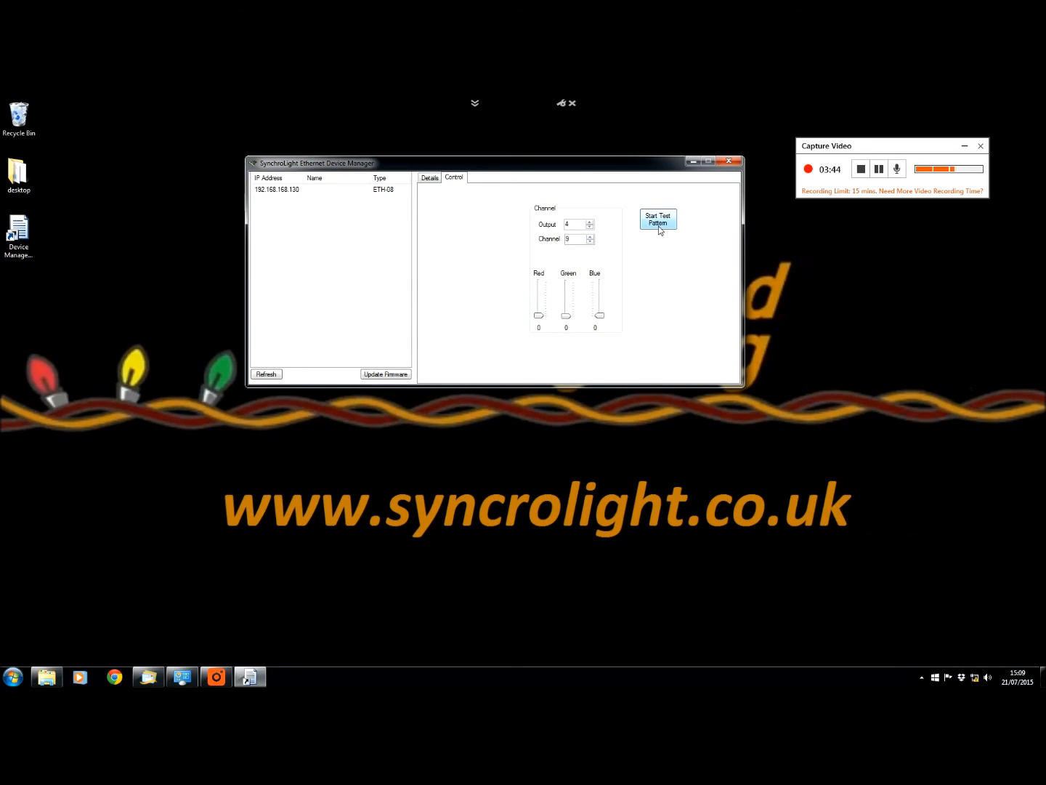